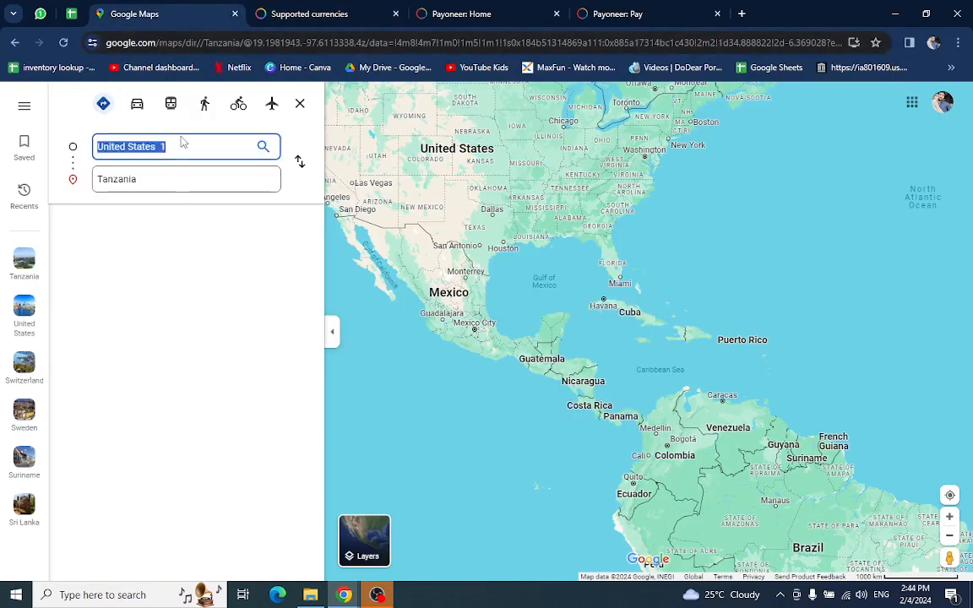
Review the Supported currencies table, then return to the Payoneer account Home page
{"action": "left_click", "coordinate": [181, 147]}
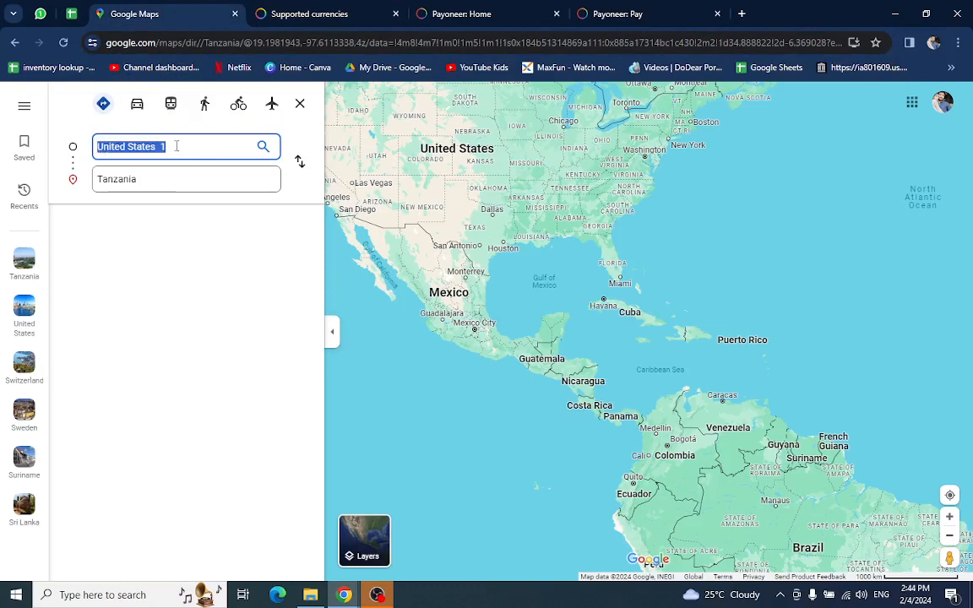
{"action": "left_click", "coordinate": [178, 146]}
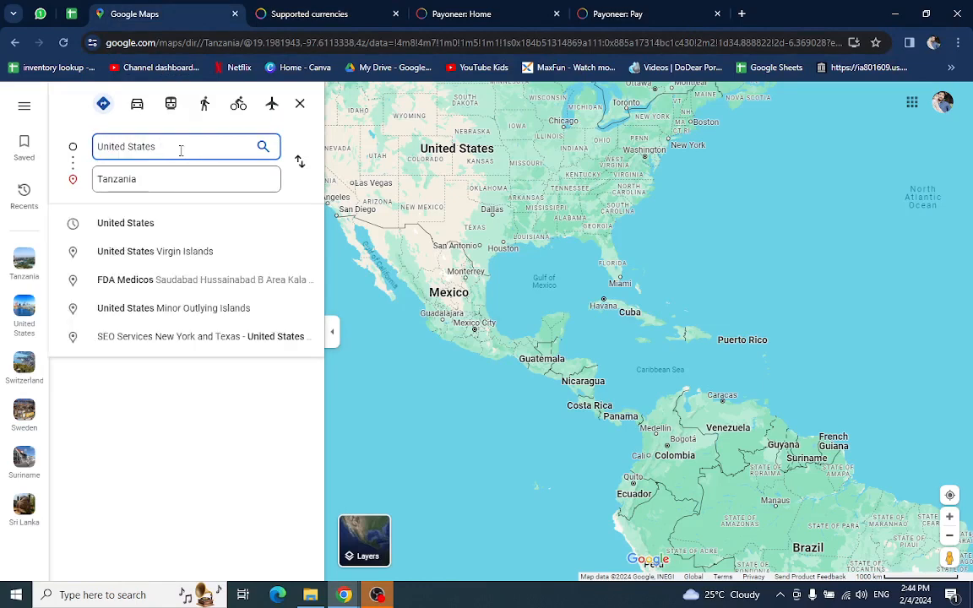
{"action": "type", "text": "1"}
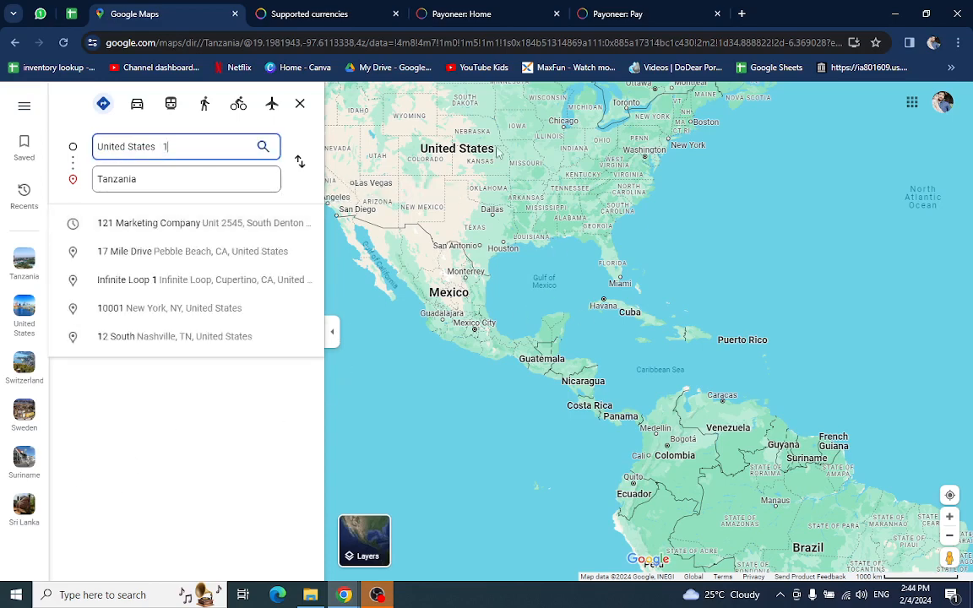
{"action": "mouse_move", "coordinate": [485, 167]}
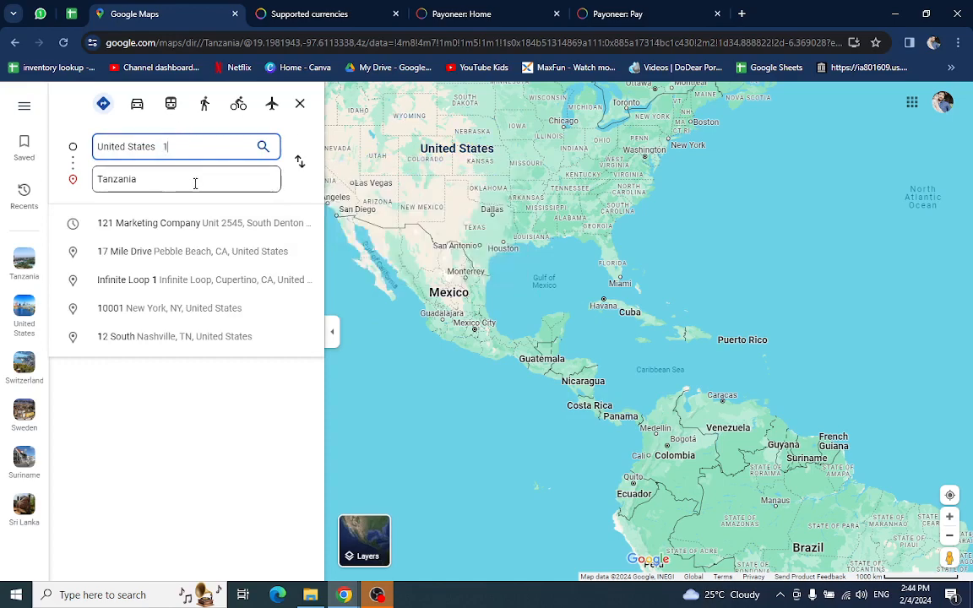
{"action": "left_click", "coordinate": [307, 13]}
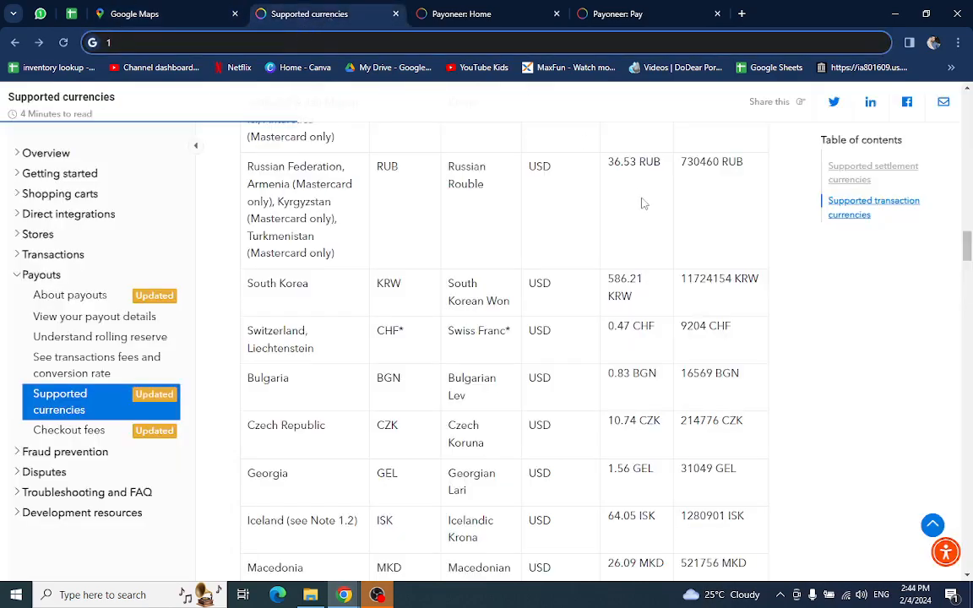
{"action": "scroll", "scroll_direction": "down", "scroll_amount": 3}
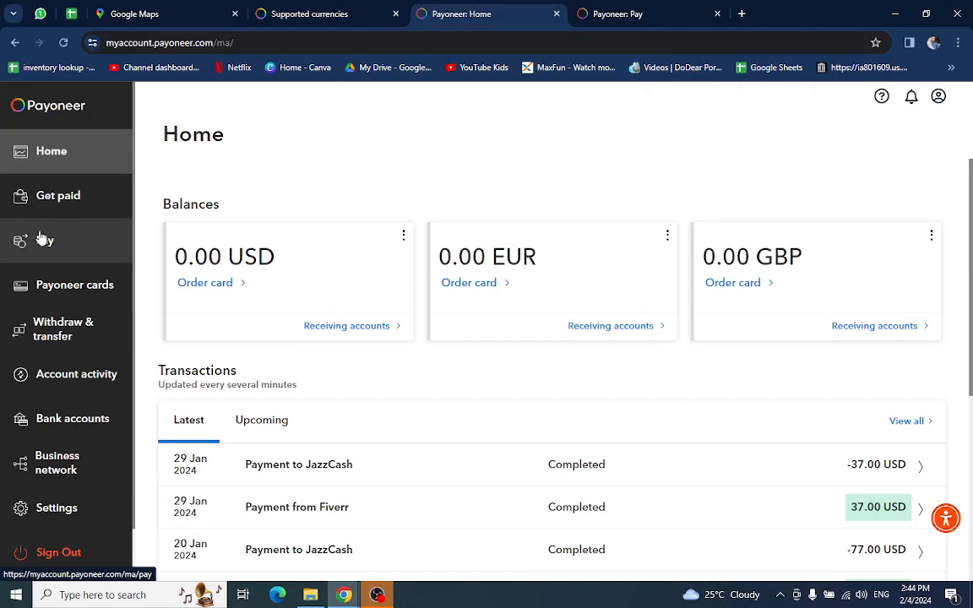
Start a payment to a recipient's bank account from the Pay page, with Meezan Bank Limited as payee
{"action": "left_click", "coordinate": [634, 14]}
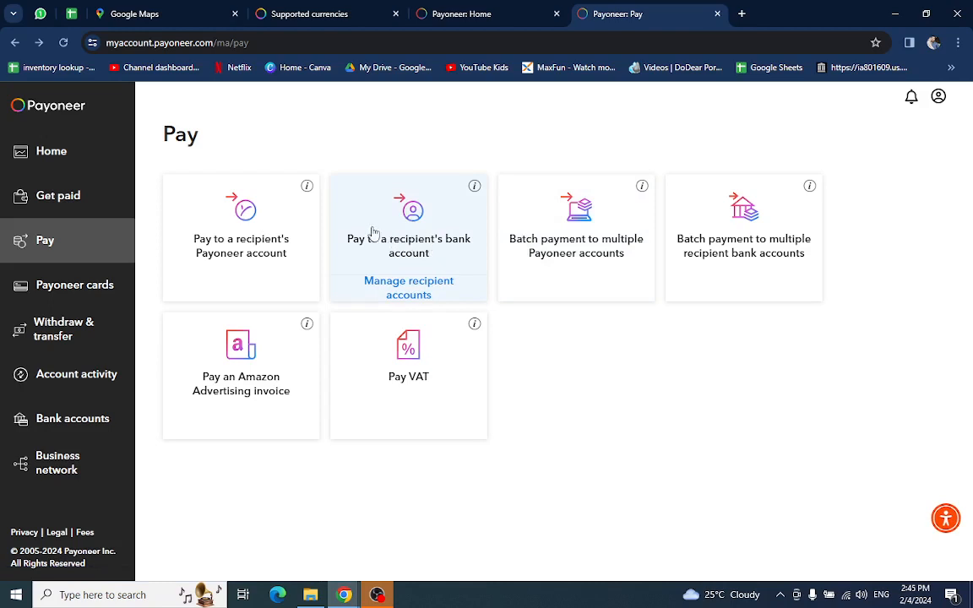
{"action": "mouse_move", "coordinate": [406, 238]}
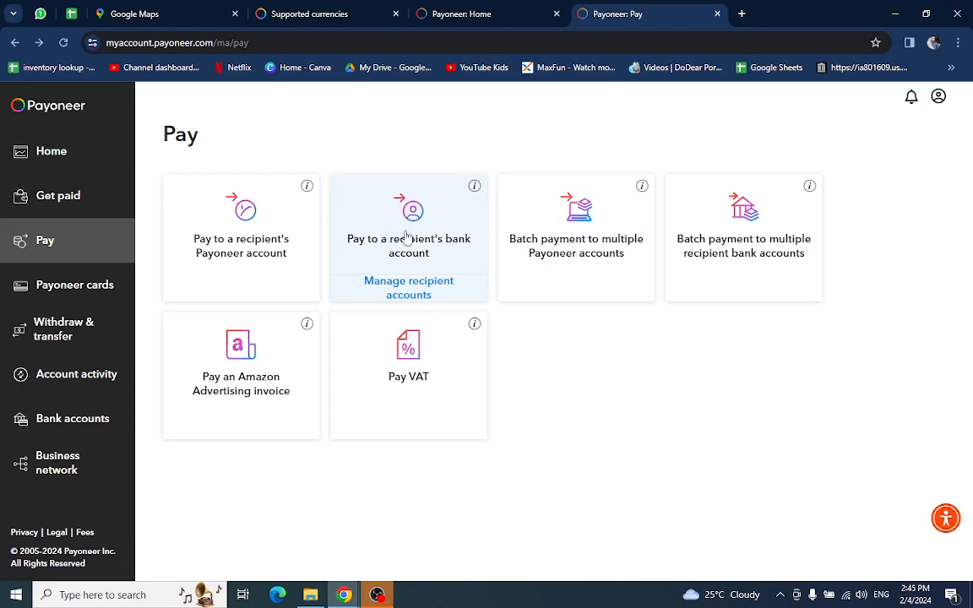
{"action": "left_click", "coordinate": [408, 236]}
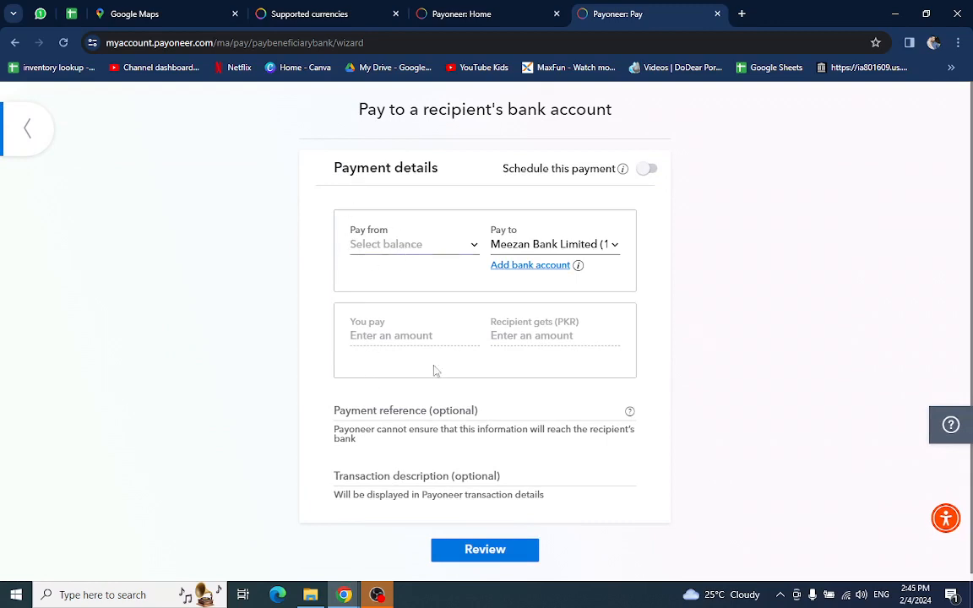
{"action": "mouse_move", "coordinate": [418, 263]}
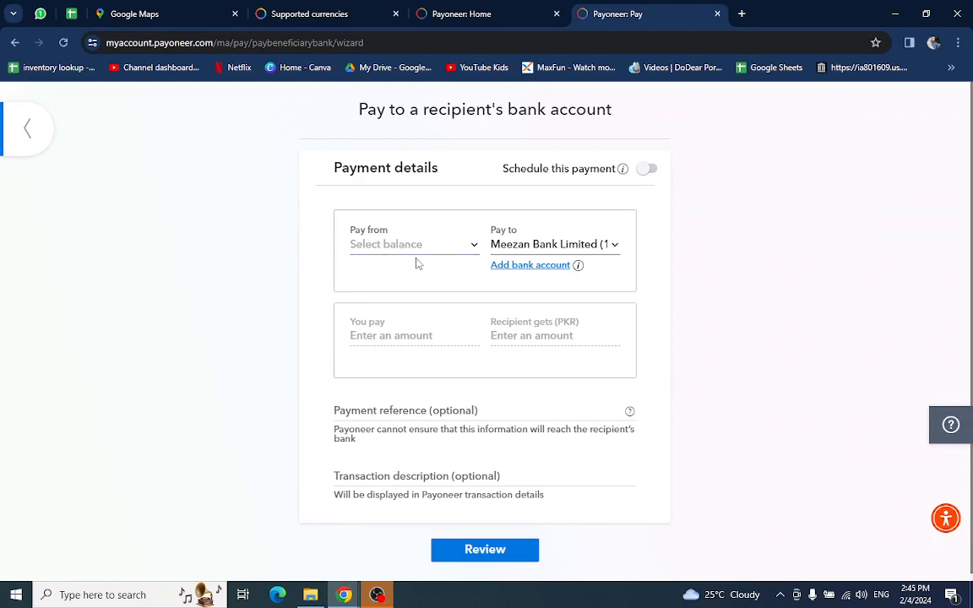
{"action": "mouse_move", "coordinate": [524, 292]}
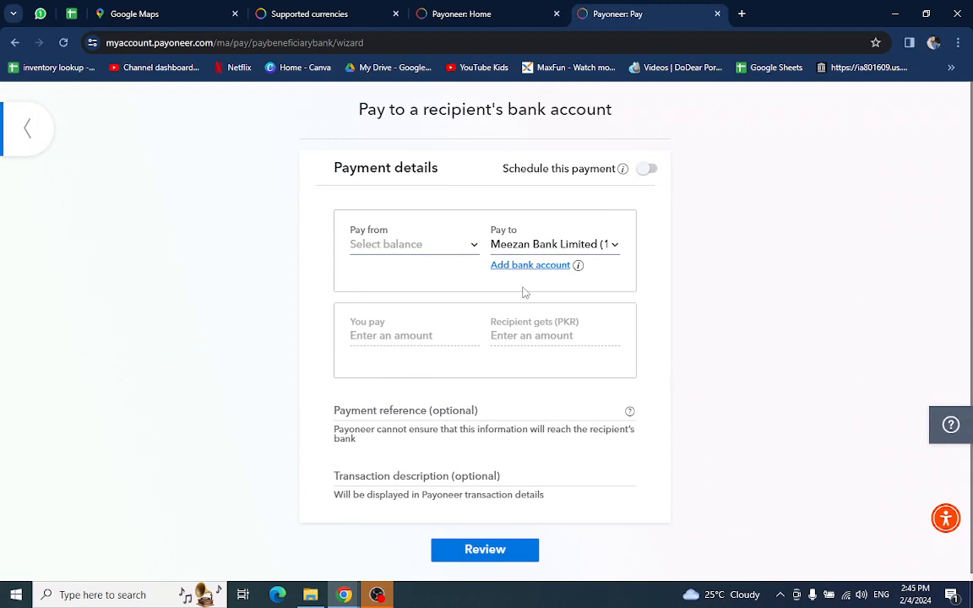
{"action": "mouse_move", "coordinate": [481, 319]}
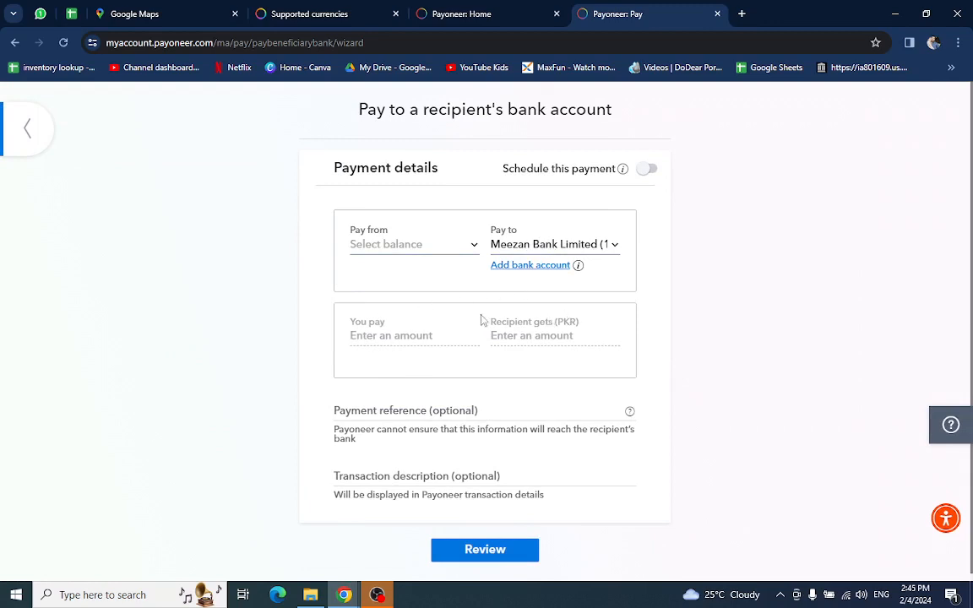
{"action": "mouse_move", "coordinate": [648, 413]}
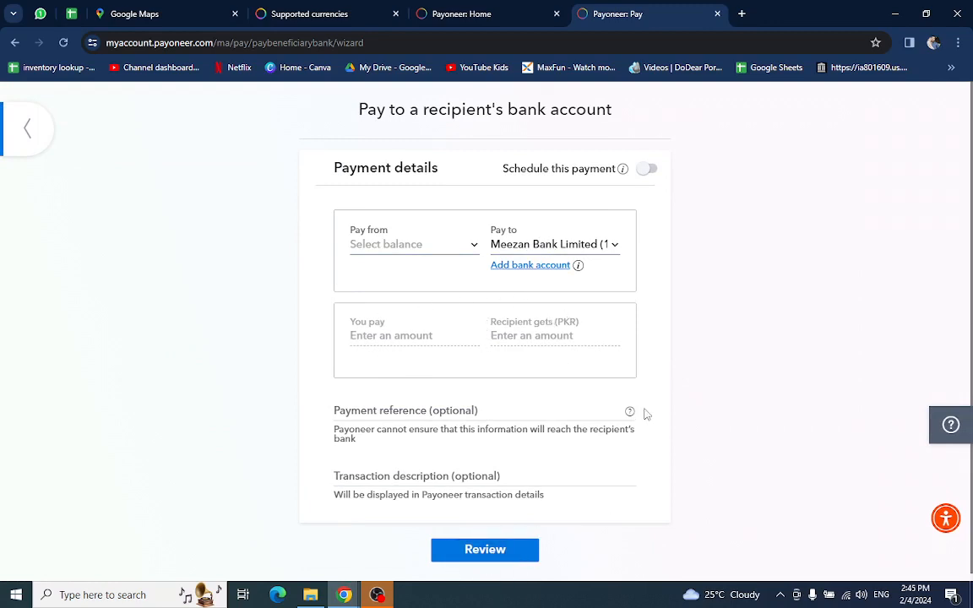
{"action": "mouse_move", "coordinate": [665, 378]}
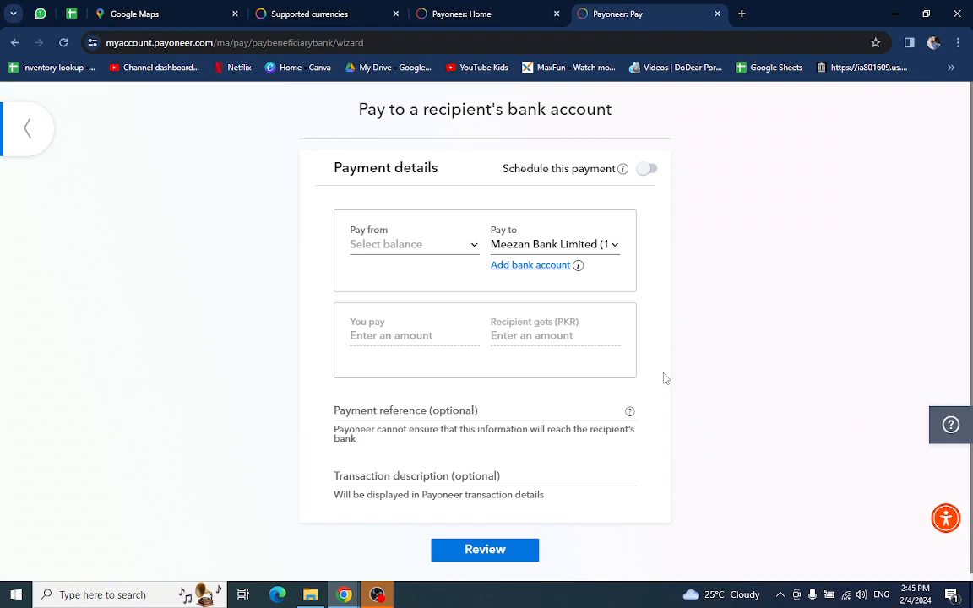
{"action": "mouse_move", "coordinate": [757, 304]}
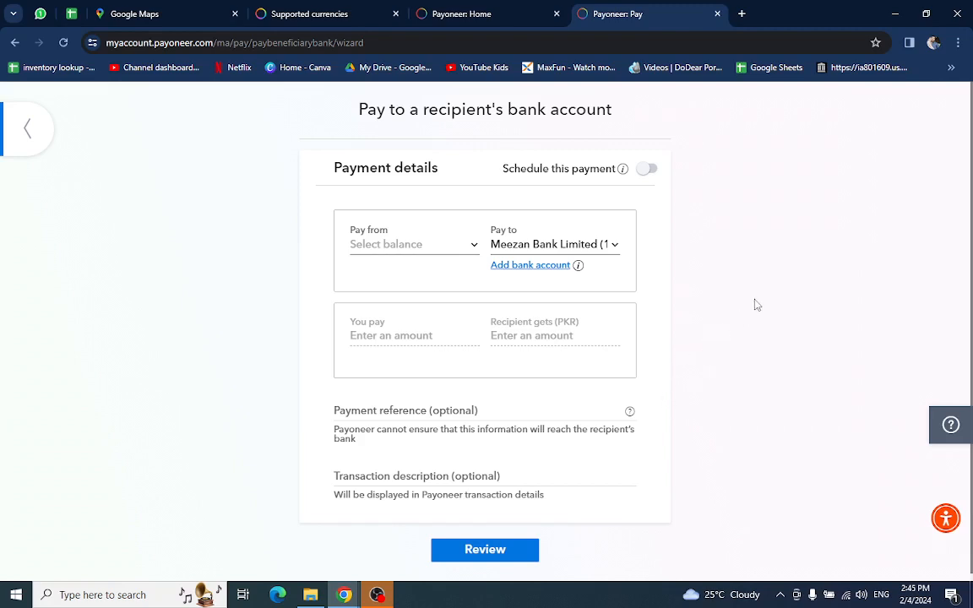
{"action": "mouse_move", "coordinate": [766, 297]}
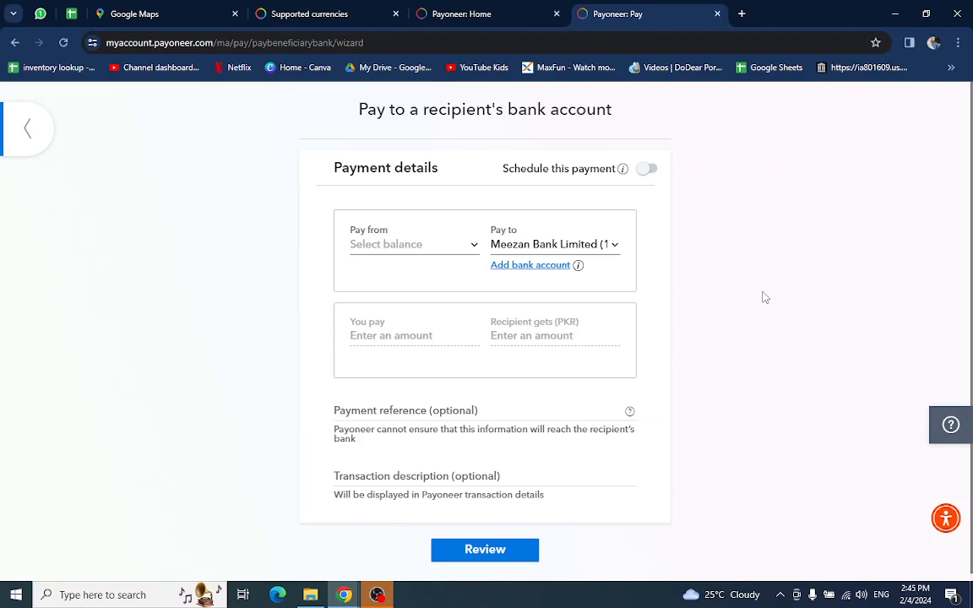